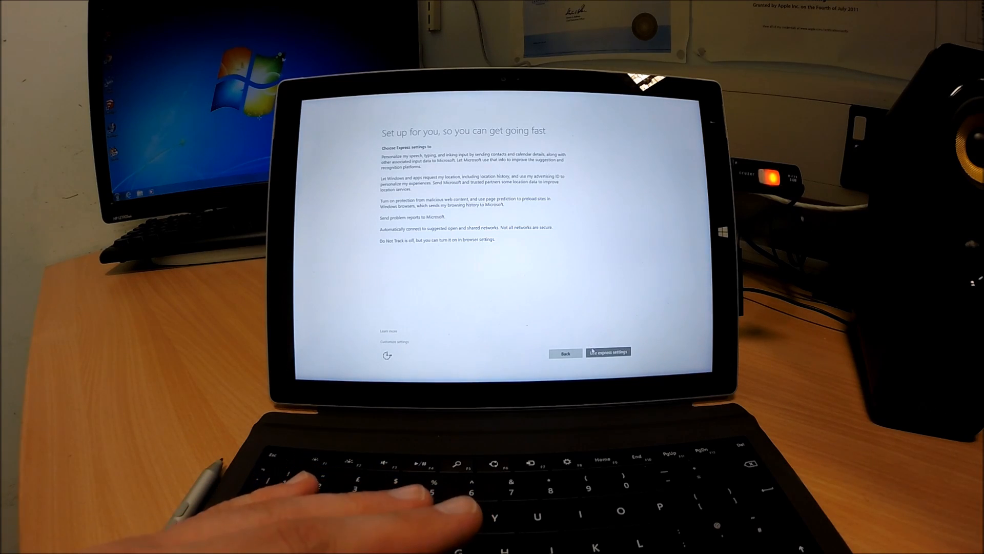
Accept the express settings and sign in with the account password
click(606, 353)
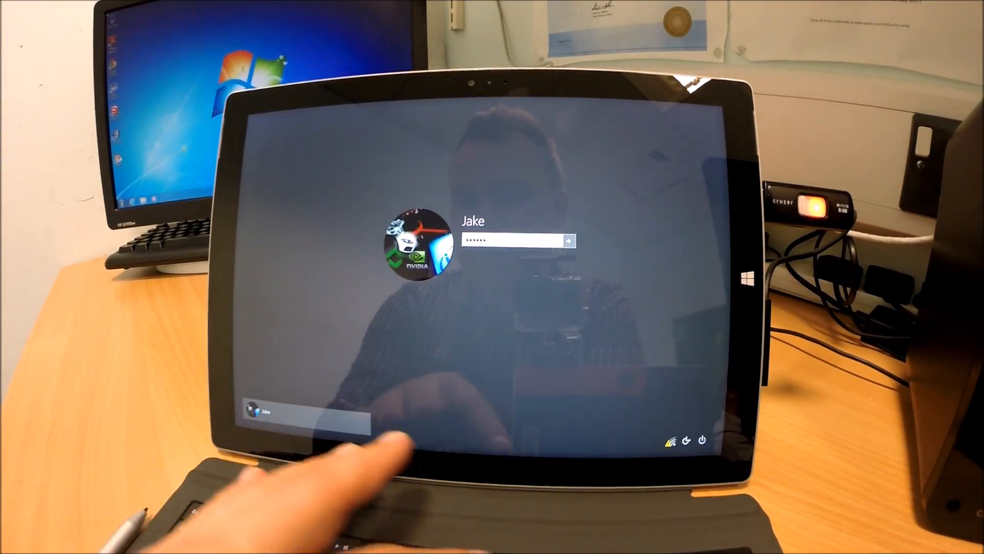
text(password)
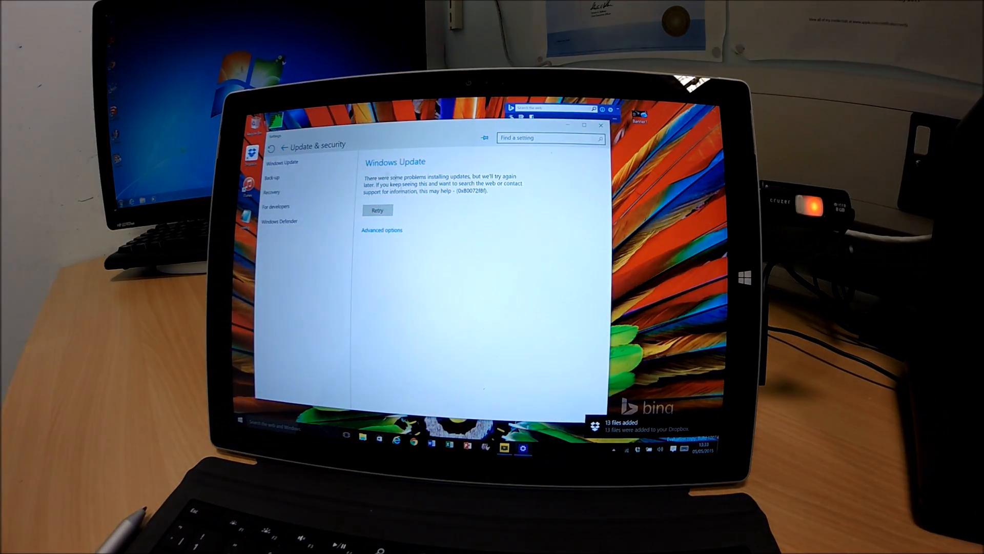
Retry the failed update installation so Windows Update checks for updates again
click(377, 209)
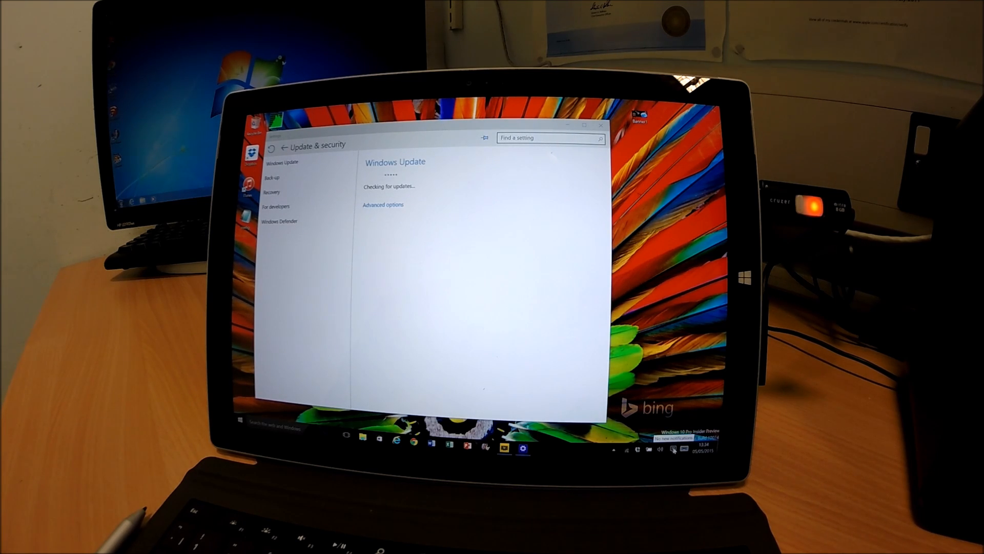
click(673, 448)
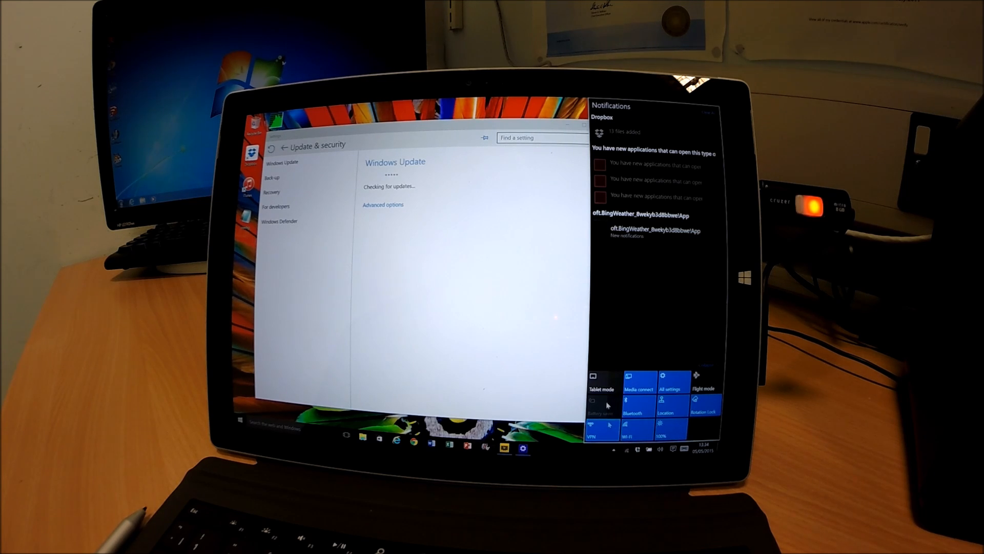
mouse_move(719, 365)
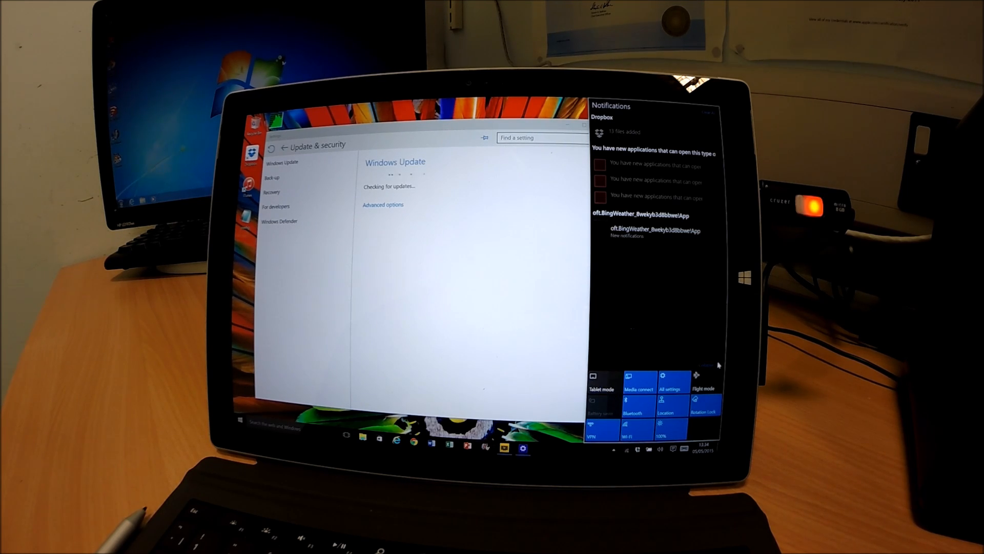
Clear every pending Action Center notification and dismiss the empty panel
click(708, 111)
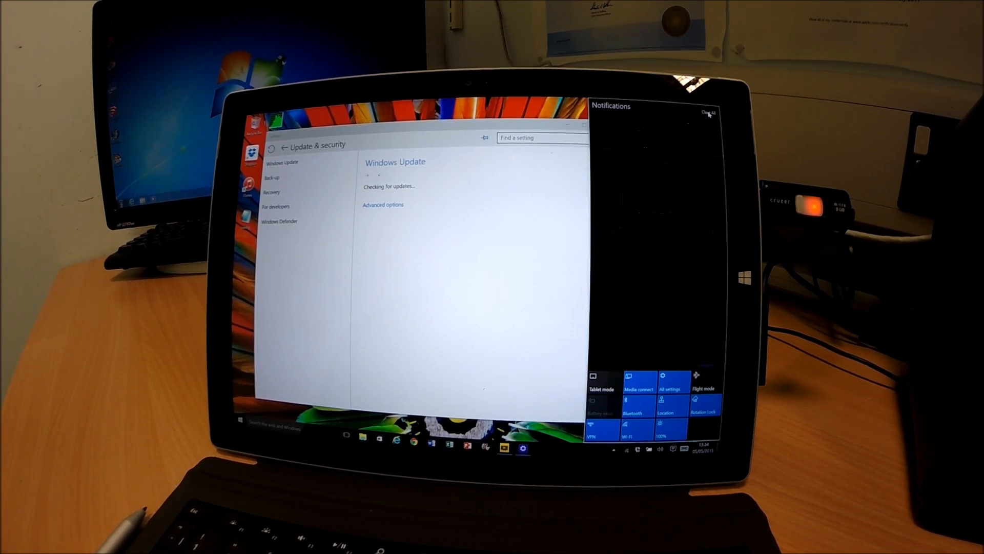
click(708, 112)
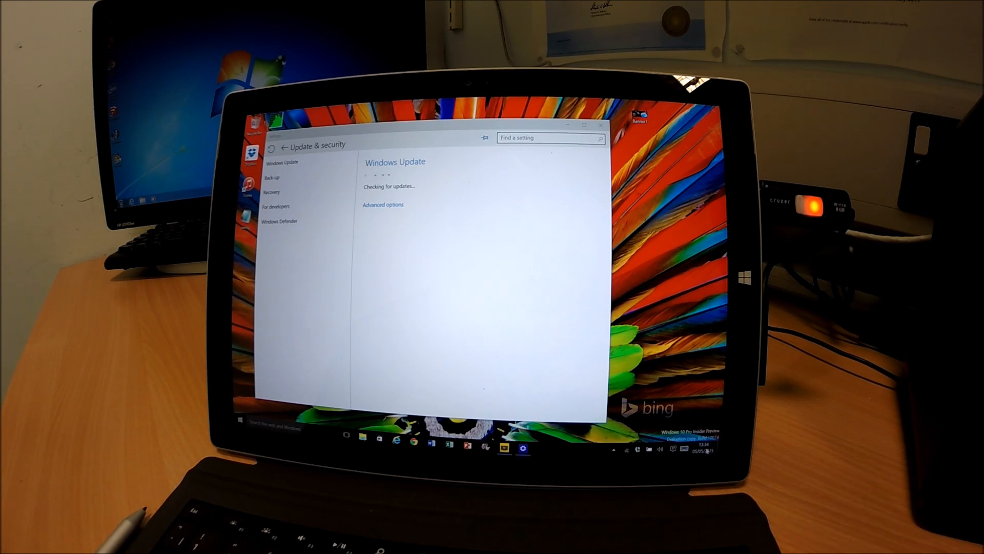
click(704, 445)
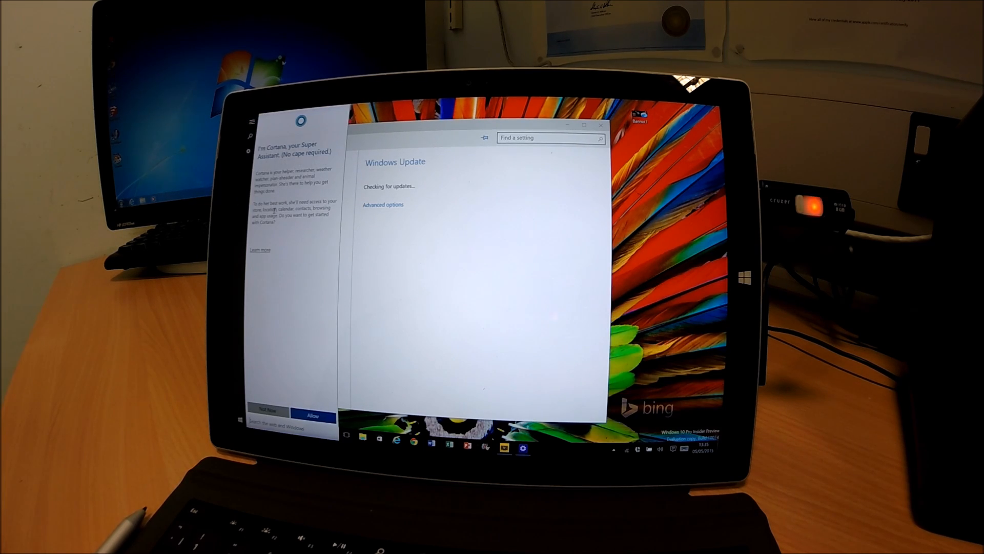
Search the web for 'bbc news' from Cortana's search box
click(312, 416)
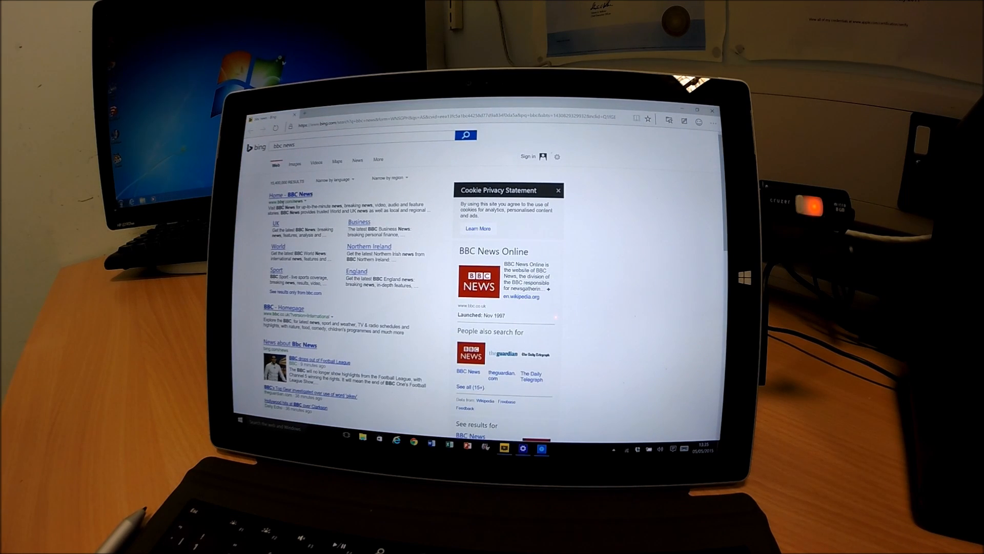
Open the 'Home - BBC News' result and accept the site's cookie notice
click(283, 193)
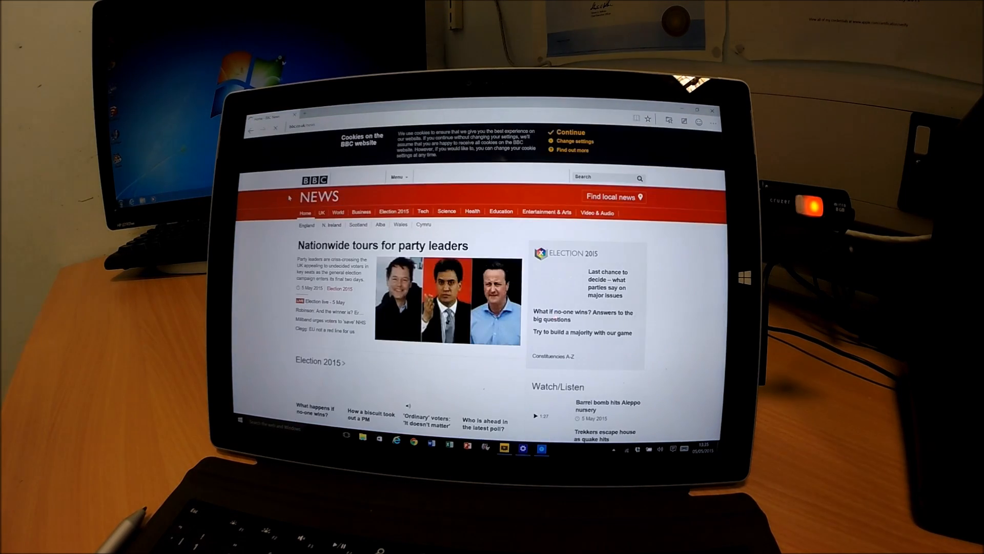
click(569, 132)
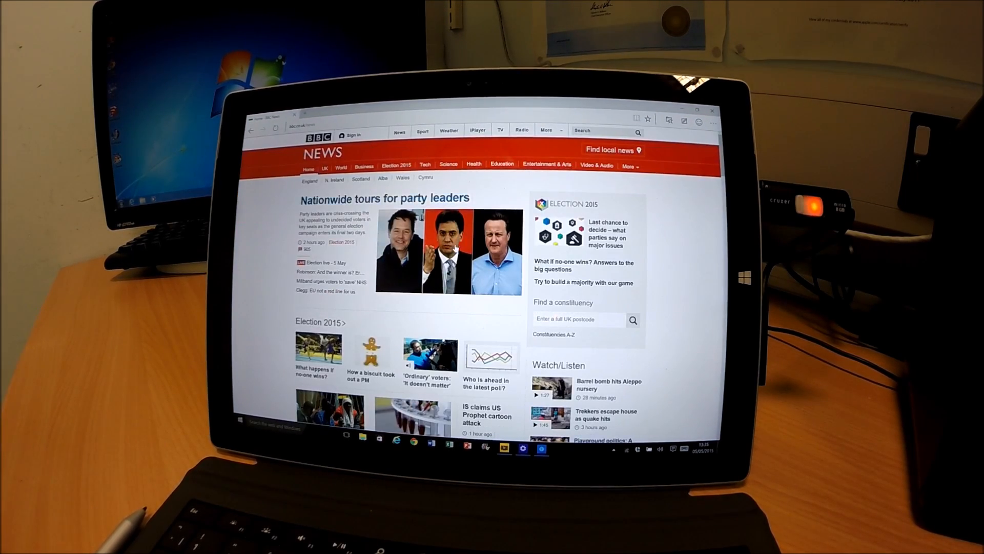
click(696, 110)
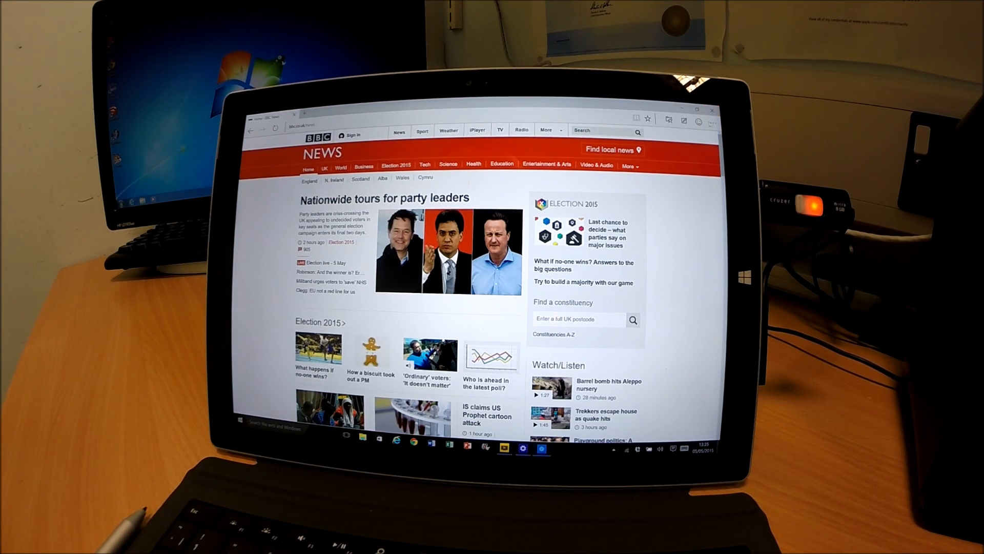
click(713, 121)
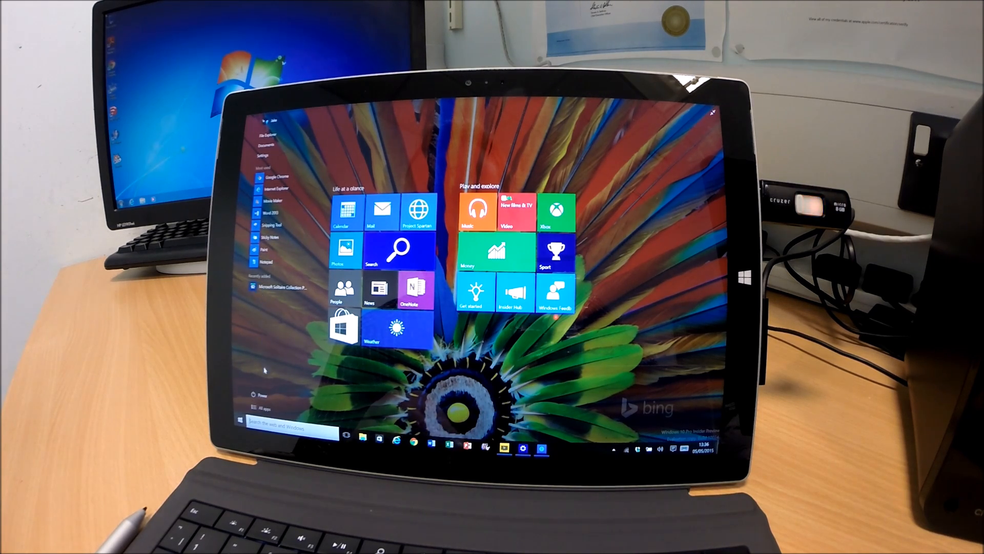
Scroll through the Start menu's full list of installed apps
click(271, 408)
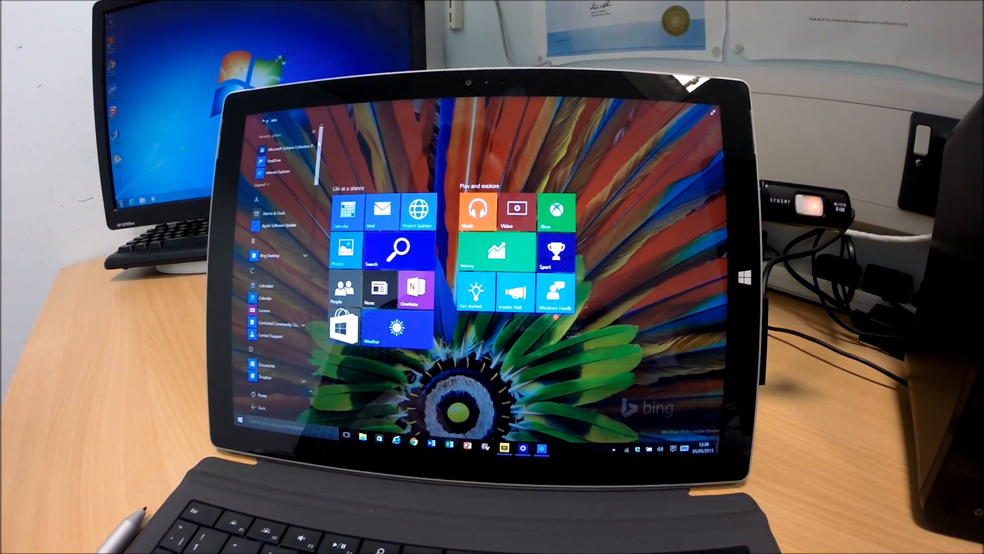
scroll(down, 3)
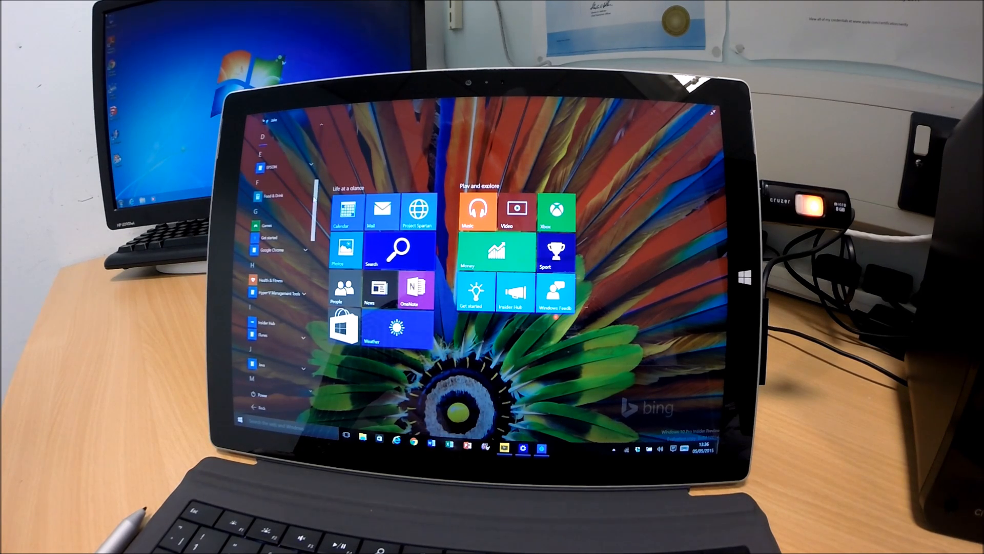
scroll(down, 3)
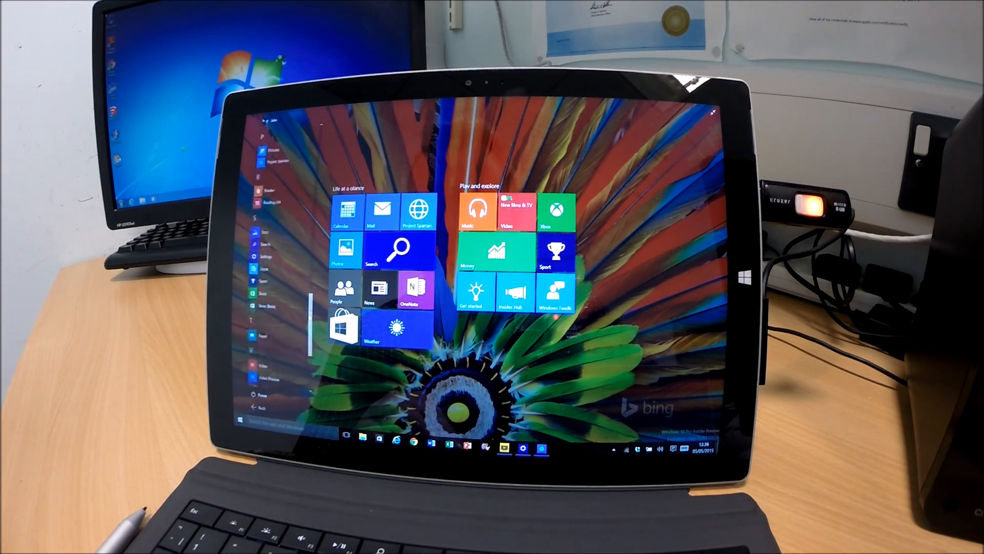
scroll(down, 3)
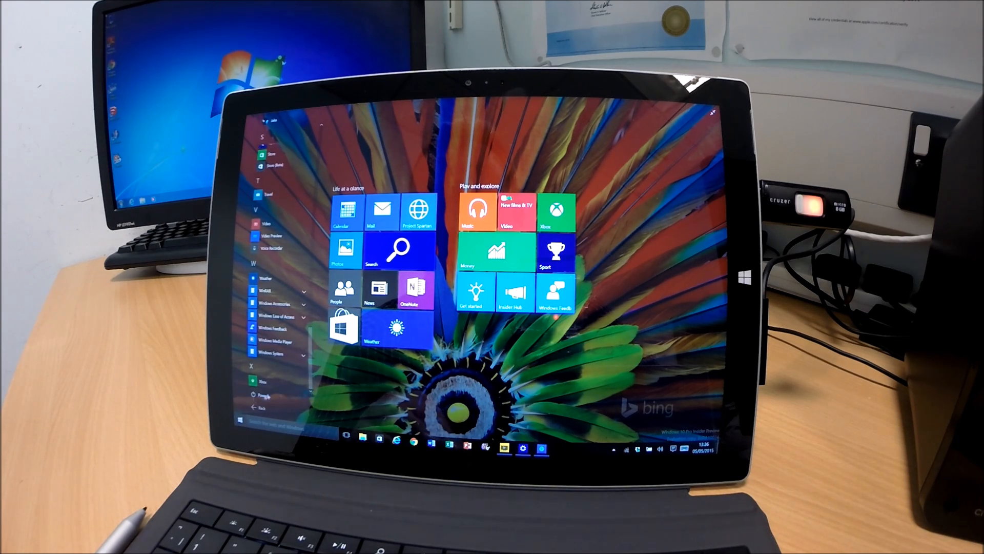
scroll(up, 3)
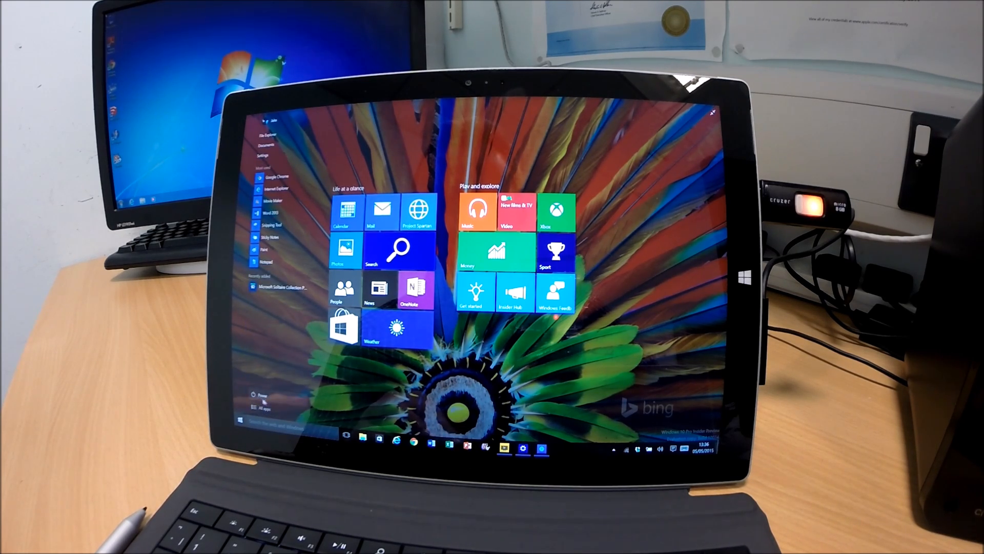
click(255, 394)
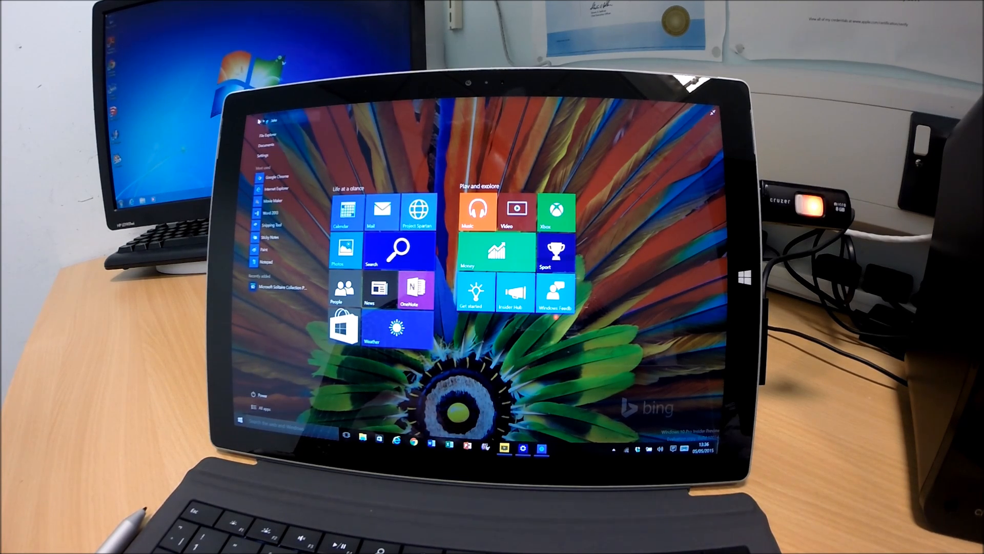
click(270, 121)
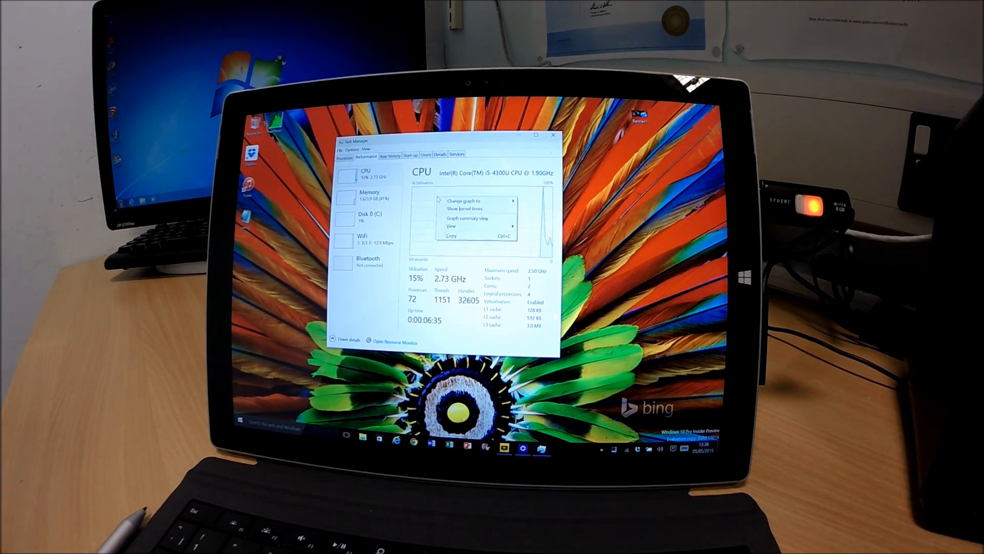
Show the CPU graph and processor details on Task Manager's Performance tab
click(465, 200)
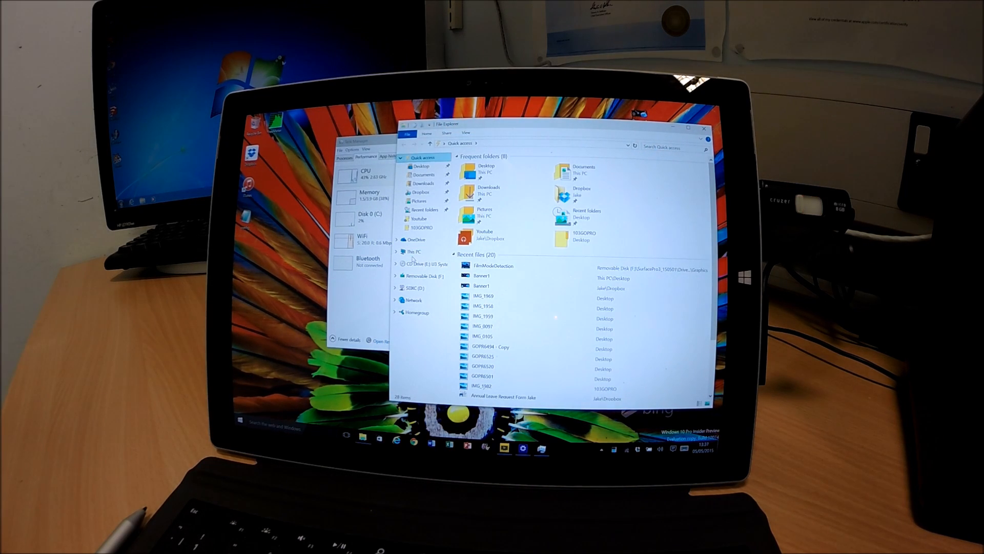
Switch File Explorer from Quick access to This PC to view folders and drives
click(414, 251)
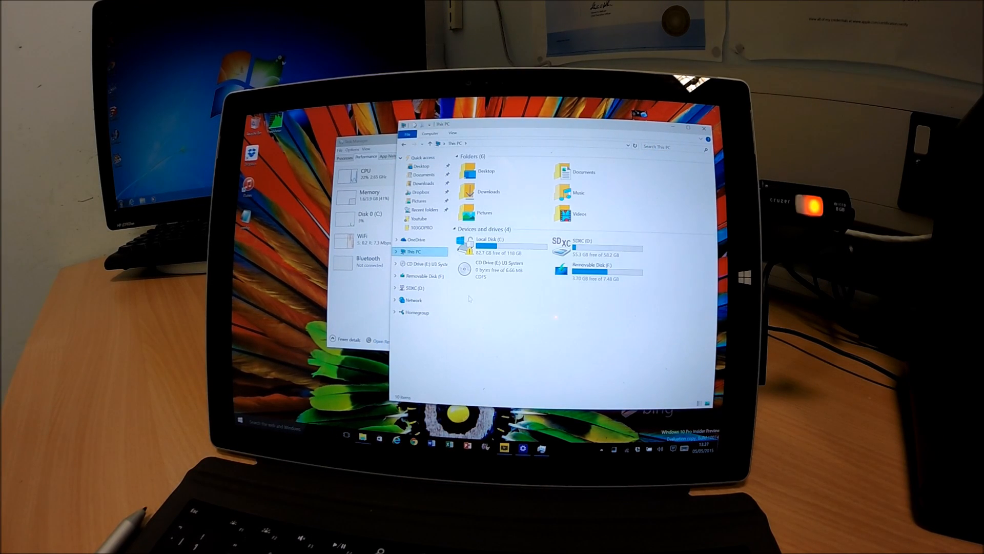
click(486, 170)
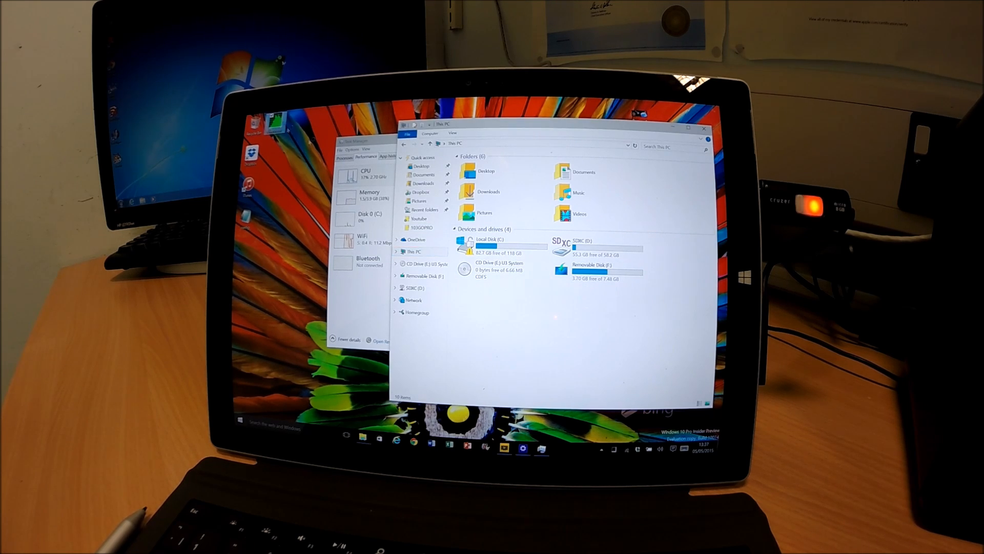
click(414, 251)
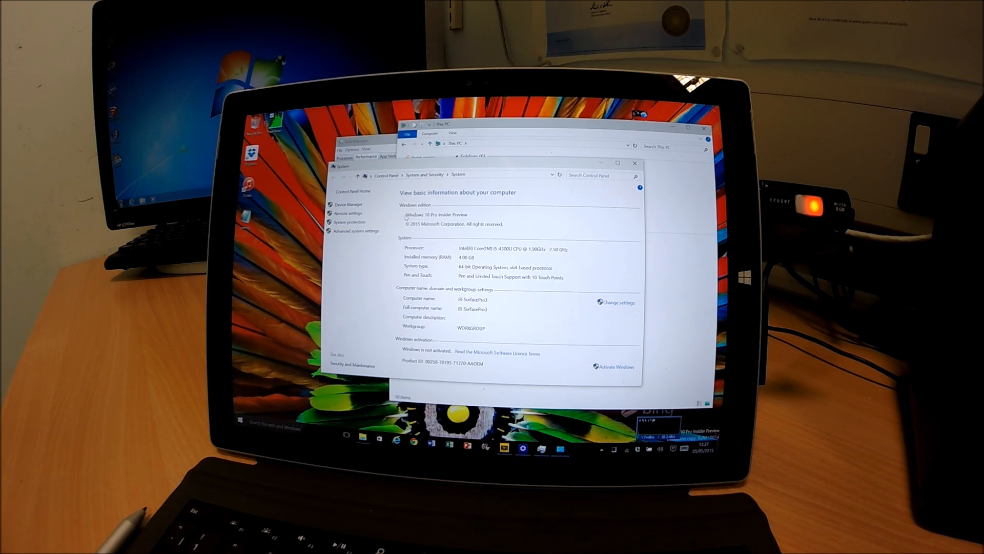
mouse_move(445, 277)
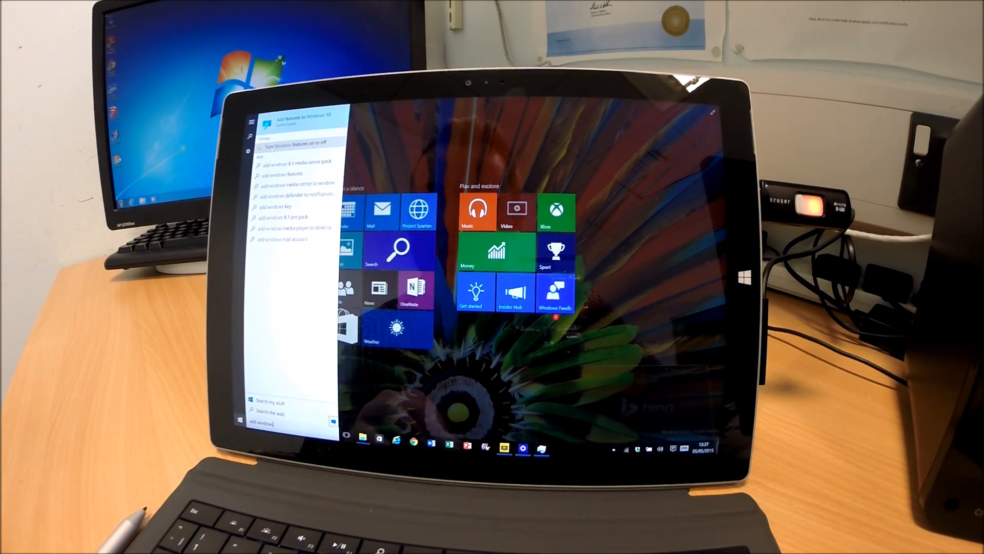
Open 'Turn Windows features on or off' and scroll through the features list
click(298, 143)
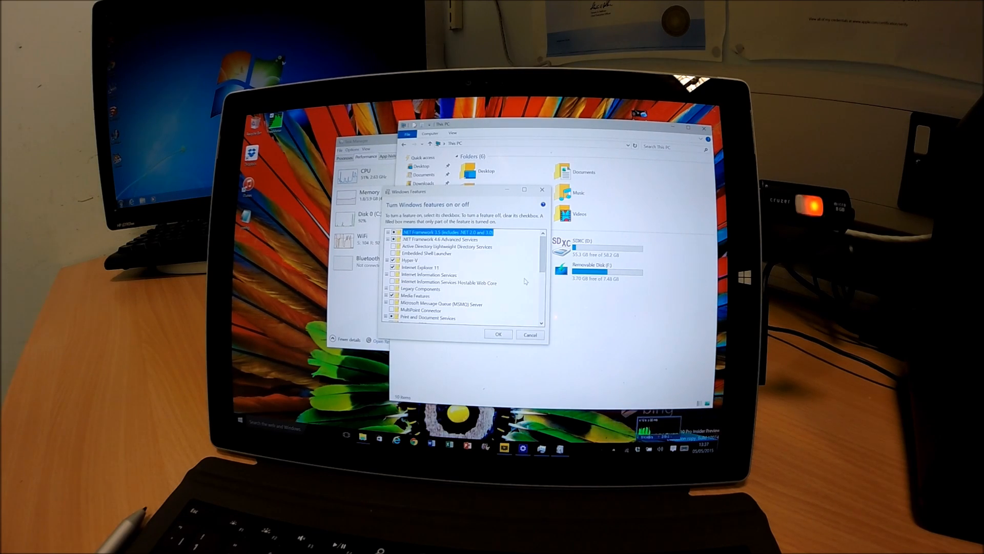
scroll(down, 3)
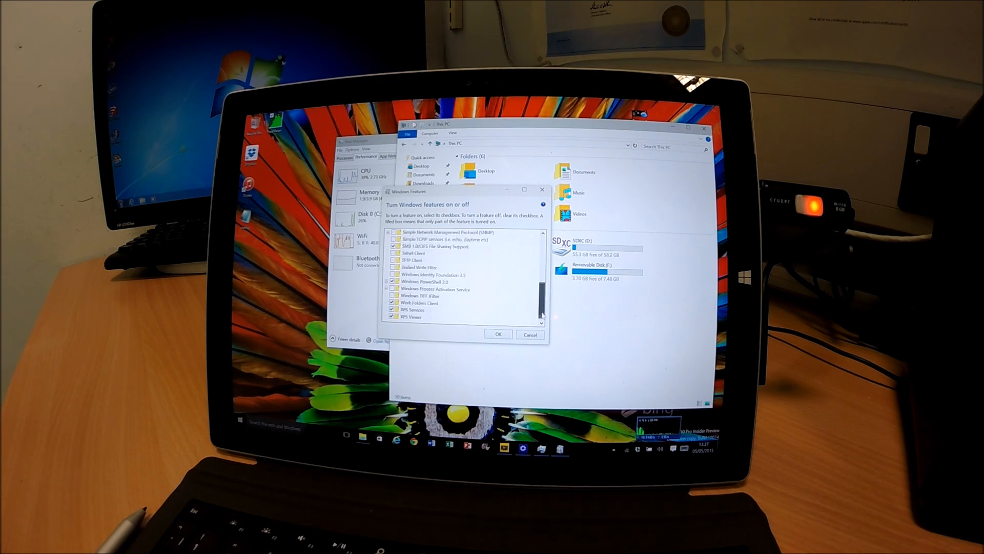
scroll(up, 3)
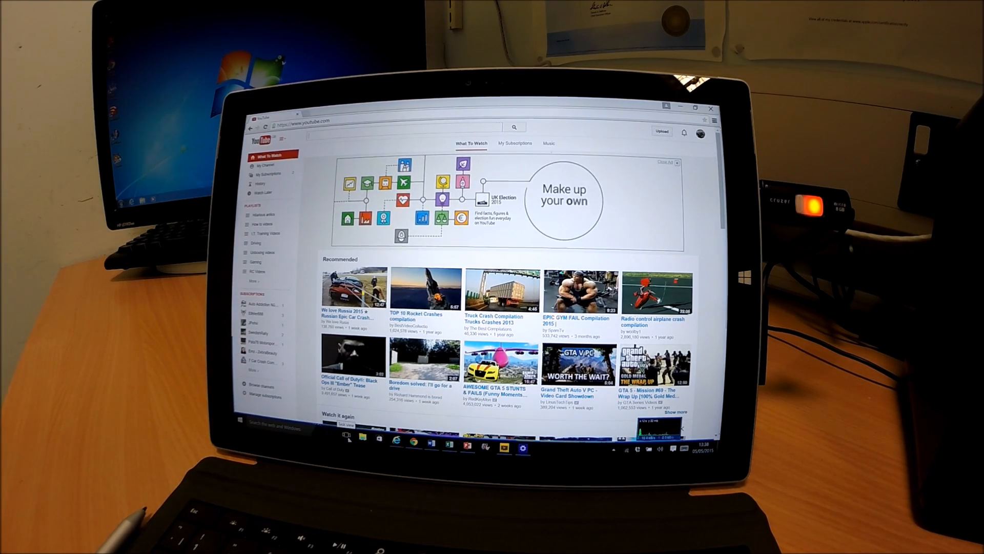
Review all open windows in Task View, then return to the clear desktop
click(345, 436)
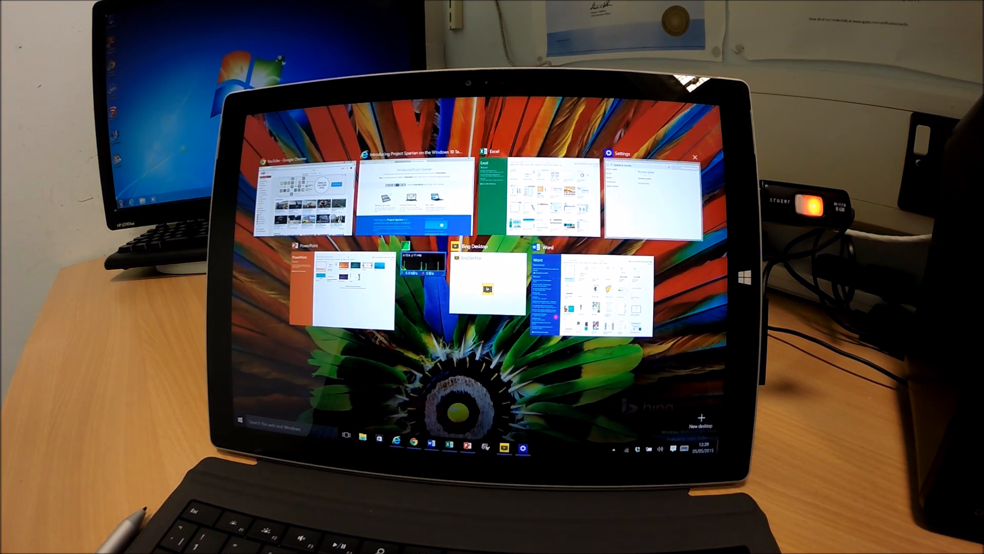
click(653, 195)
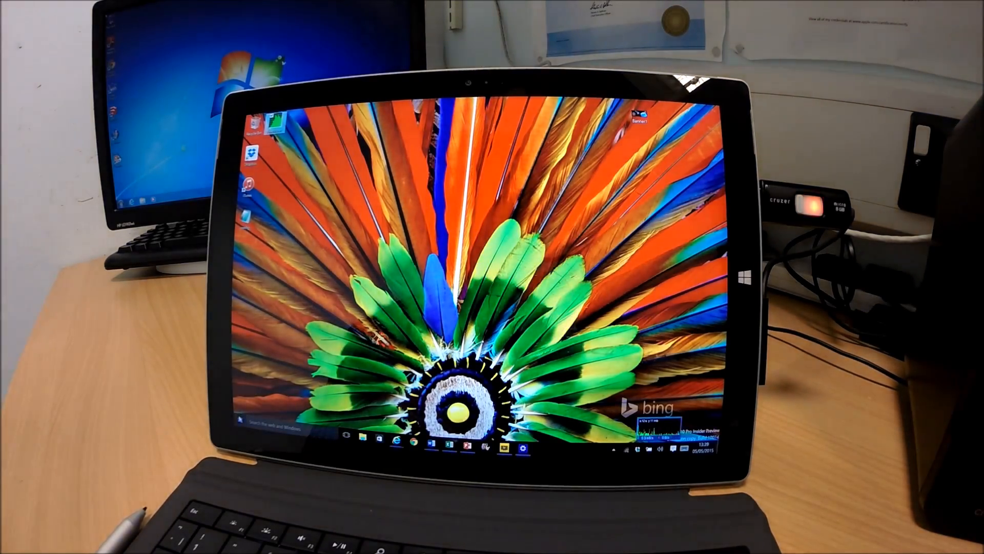
click(241, 437)
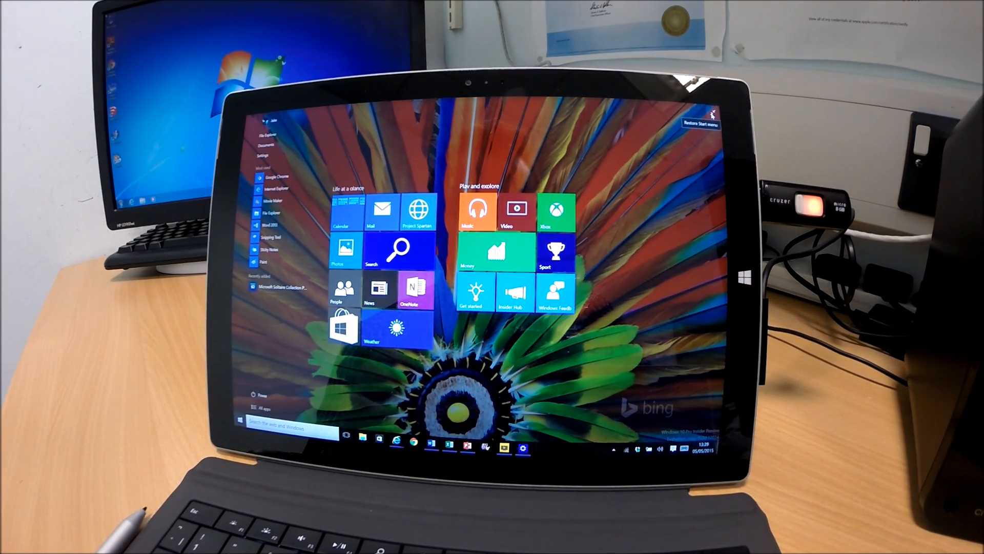
Bring up the app switcher showing Movie Maker, PowerPoint, Chrome, MSN, Excel and Word
click(701, 123)
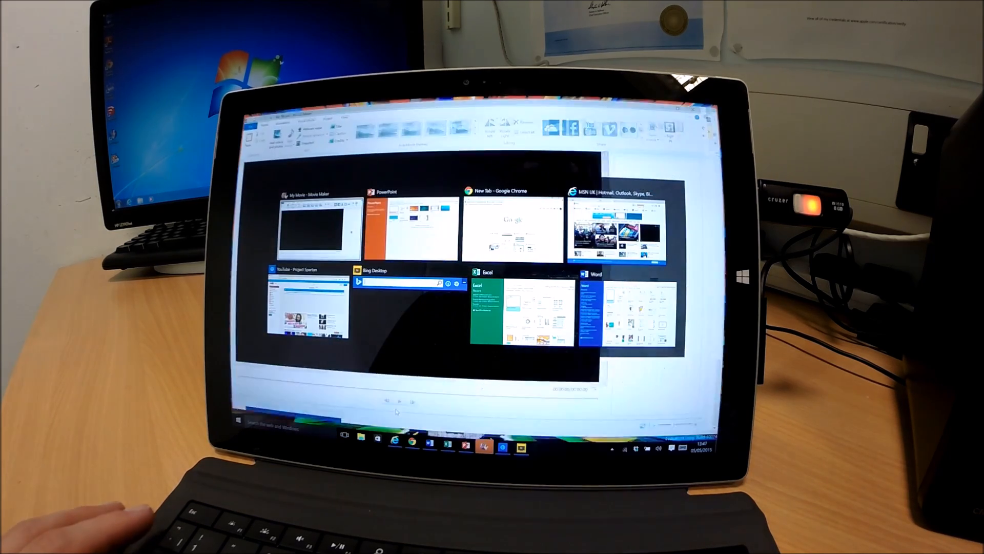
Switch through Chrome and Excel, then close Excel to reveal Word's start screen
click(513, 226)
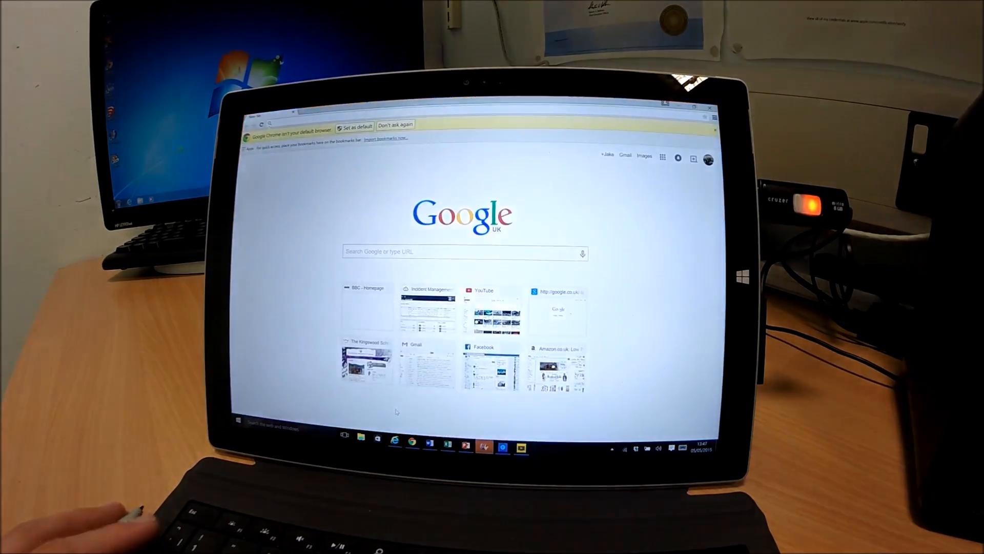
click(344, 435)
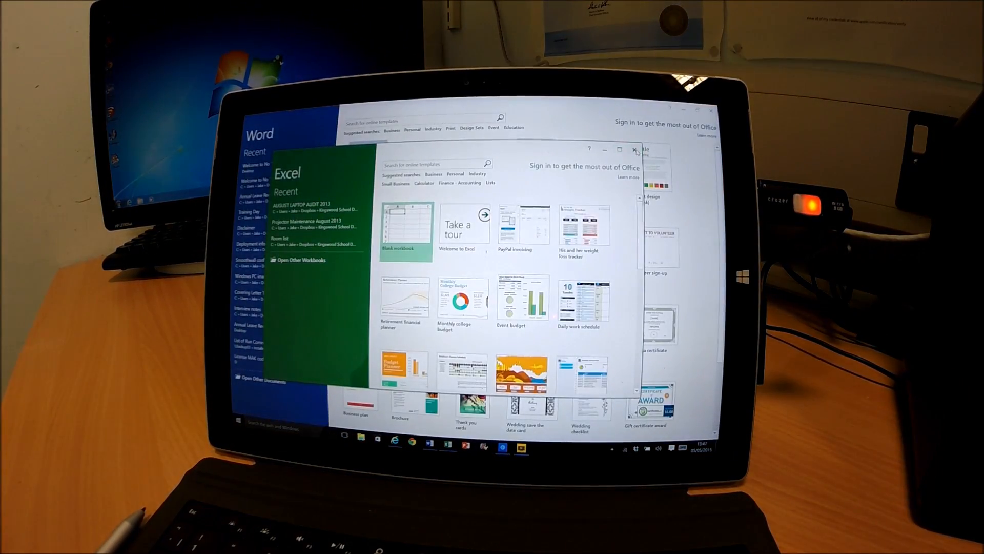
click(635, 149)
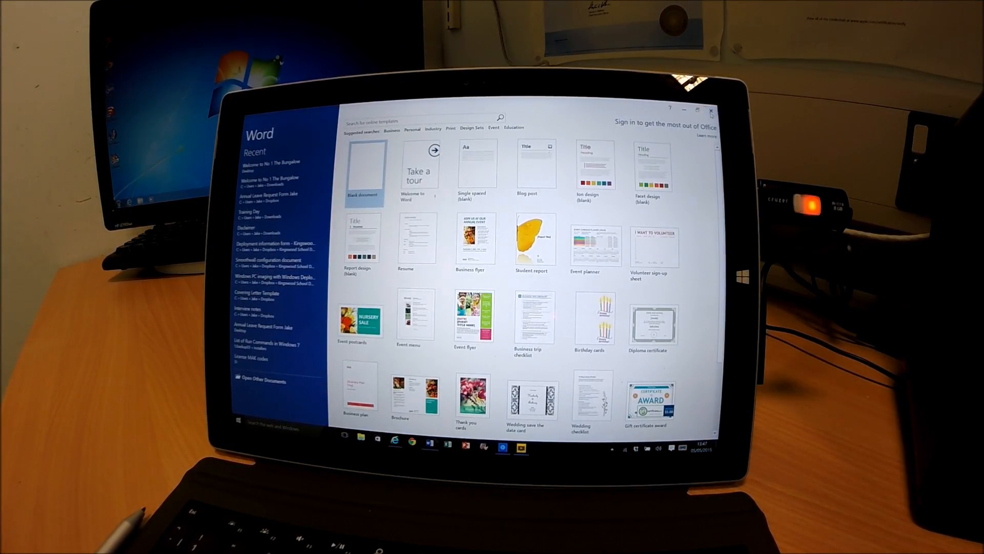